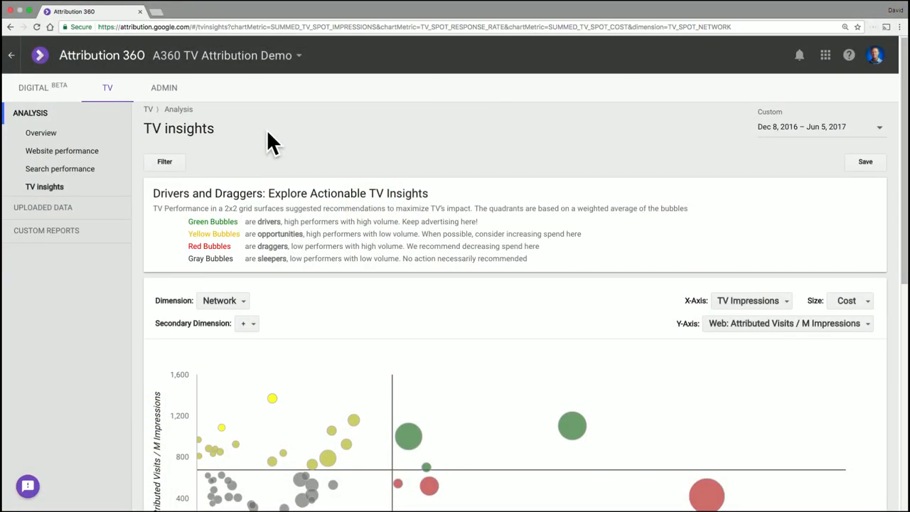
{"action": "mouse_move", "coordinate": [553, 158]}
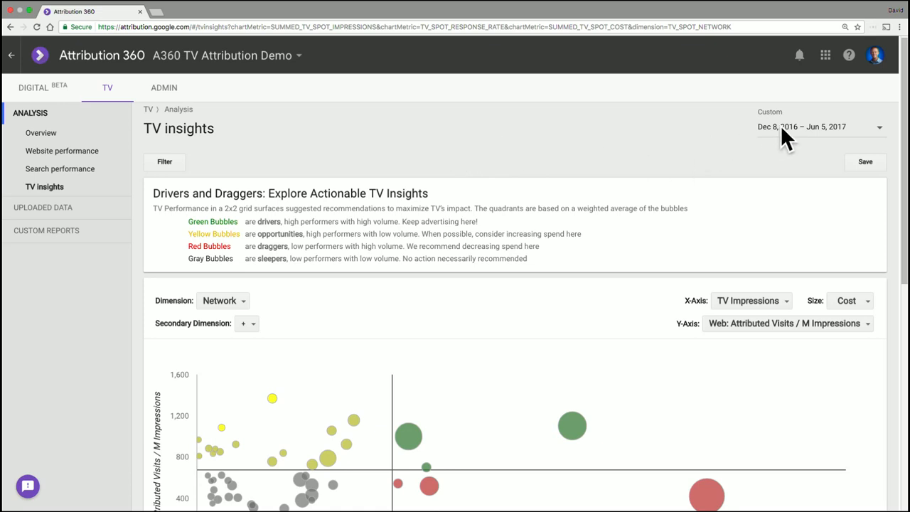
Set the date range to Dec 8, 2016 – Jun 5, 2017 and scroll to the full network bubble chart.
{"action": "left_click", "coordinate": [821, 127]}
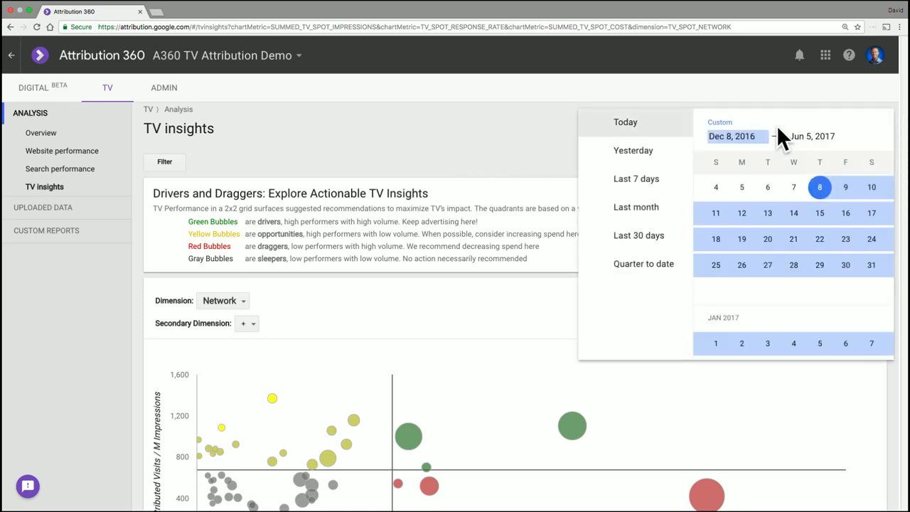
{"action": "mouse_move", "coordinate": [629, 274]}
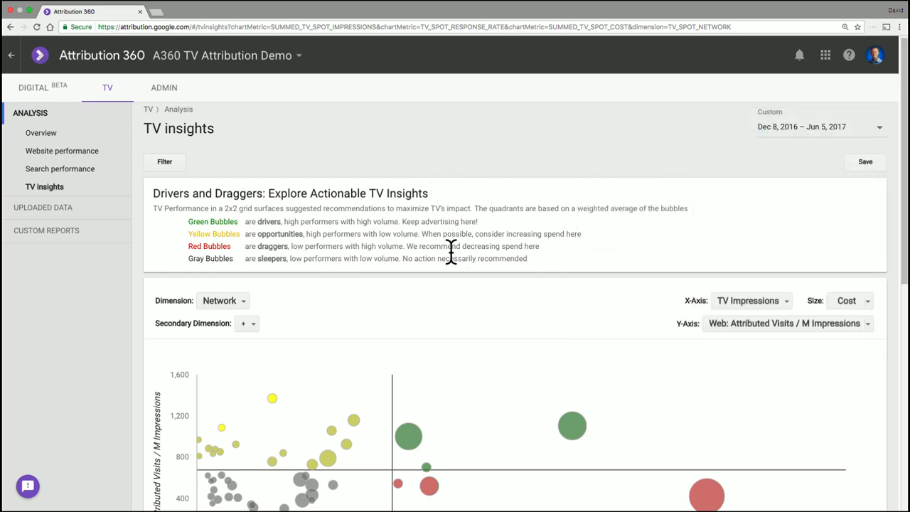
{"action": "scroll", "scroll_direction": "down", "scroll_amount": 3}
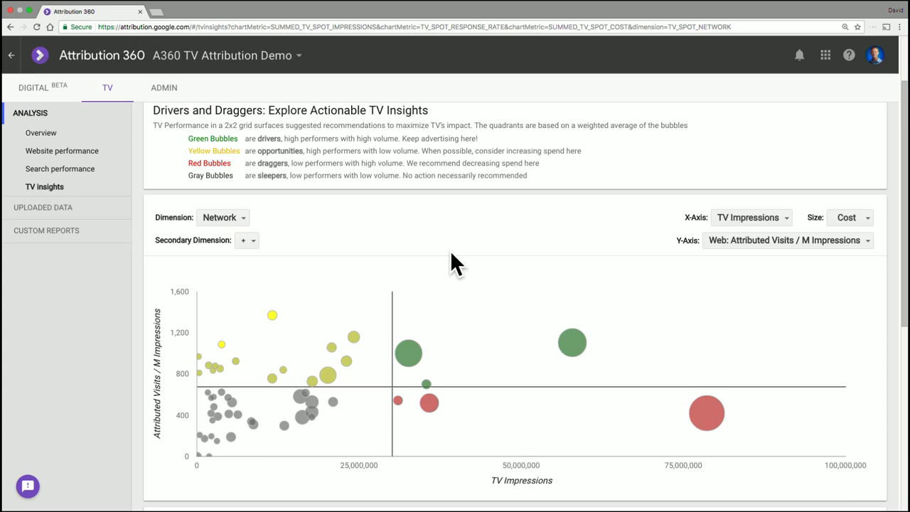
{"action": "mouse_move", "coordinate": [349, 333]}
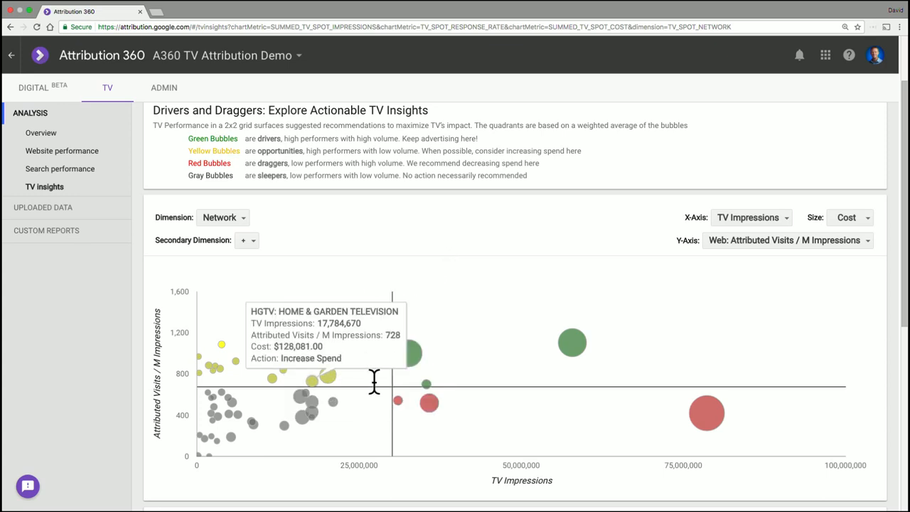
{"action": "mouse_move", "coordinate": [195, 476]}
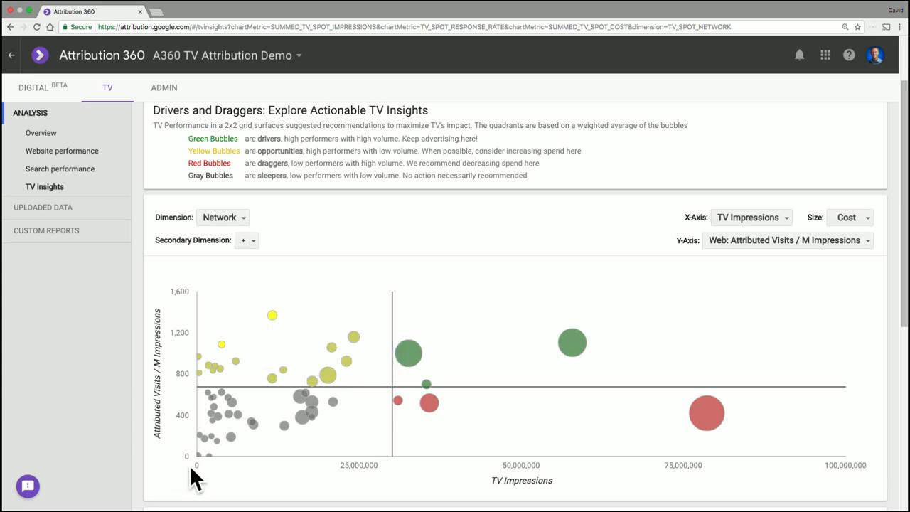
{"action": "mouse_move", "coordinate": [544, 485]}
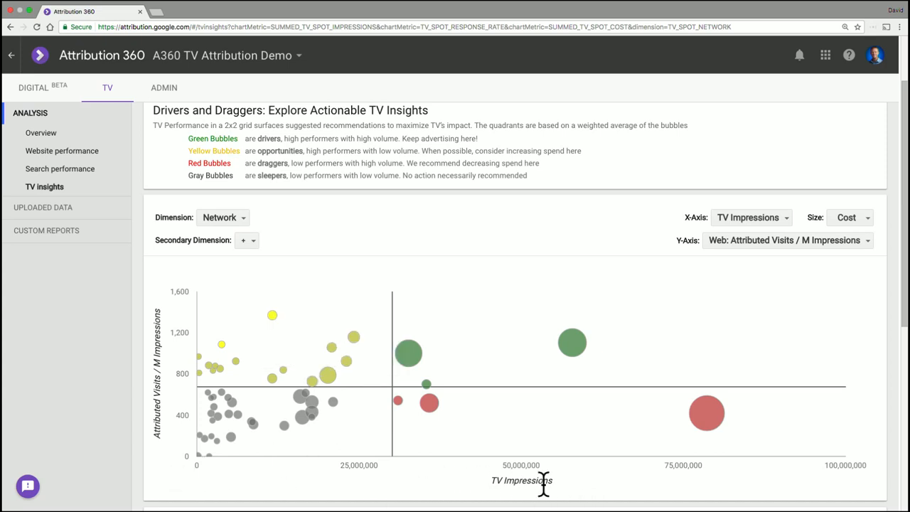
{"action": "mouse_move", "coordinate": [583, 448]}
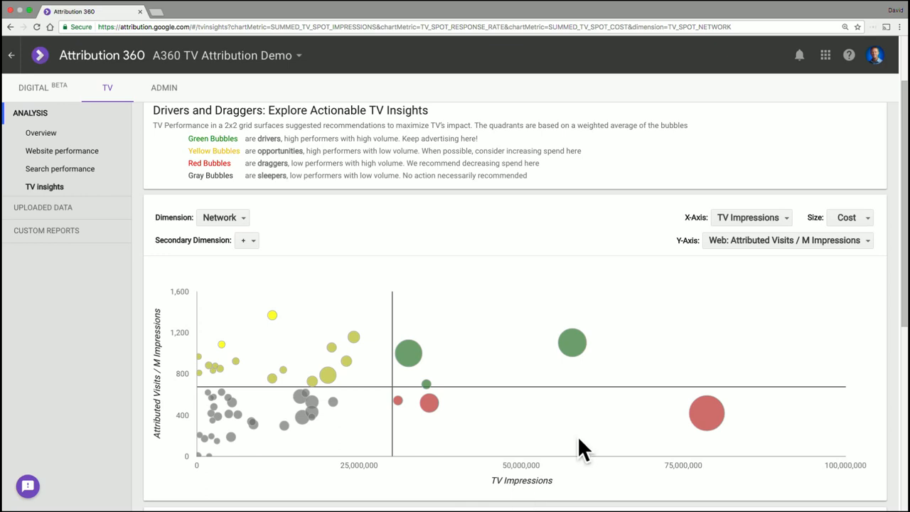
{"action": "left_click", "coordinate": [750, 217]}
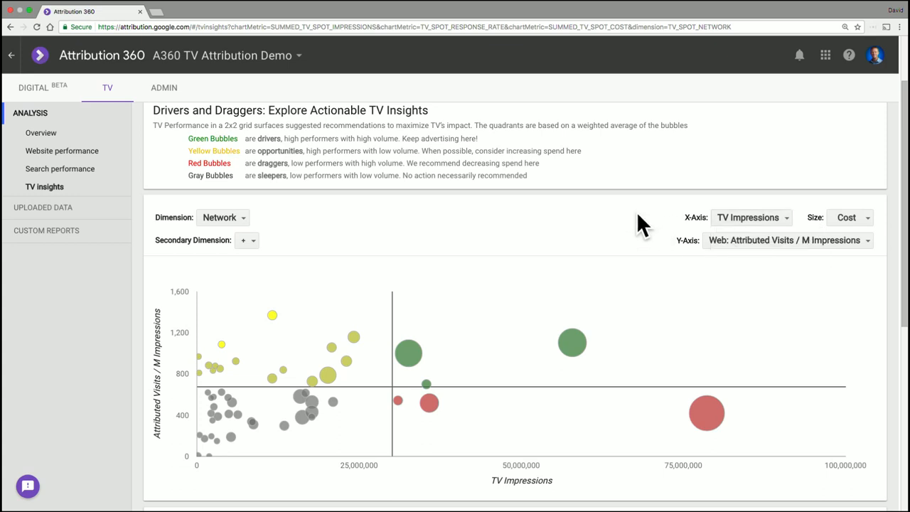
{"action": "mouse_move", "coordinate": [195, 349]}
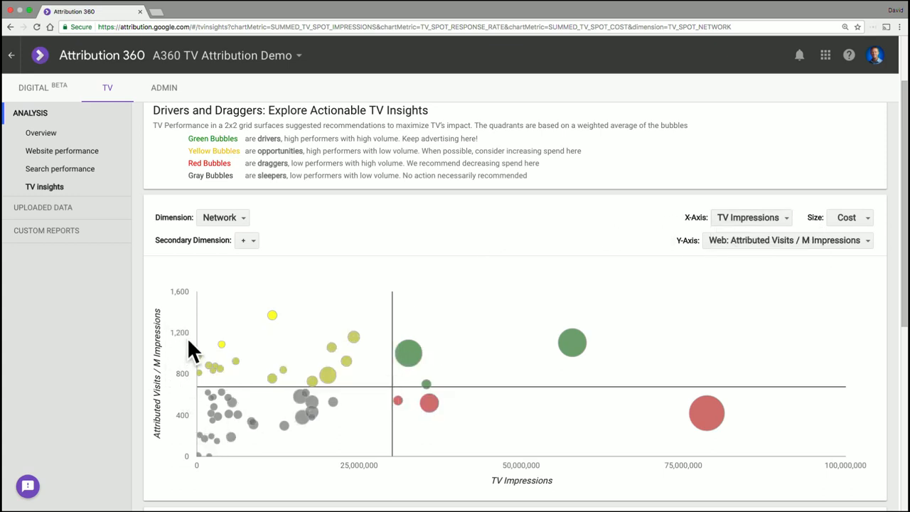
{"action": "mouse_move", "coordinate": [171, 427]}
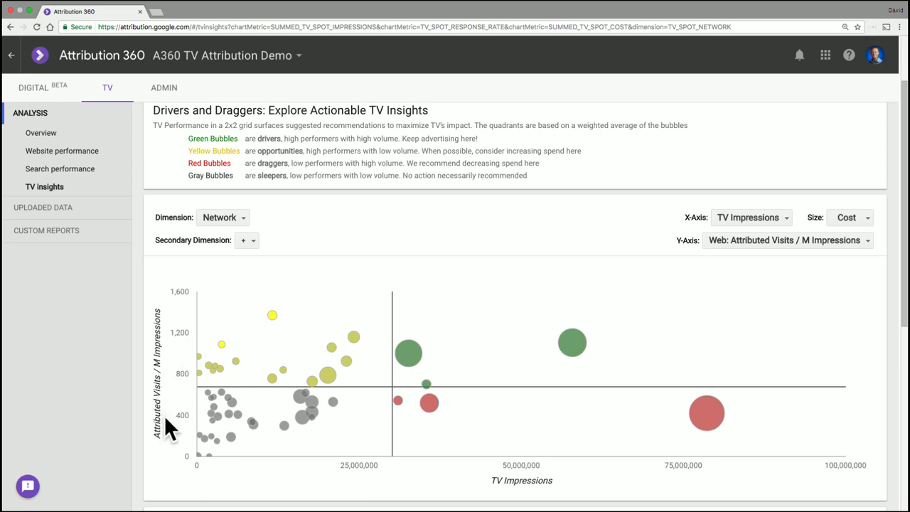
{"action": "left_click", "coordinate": [788, 240]}
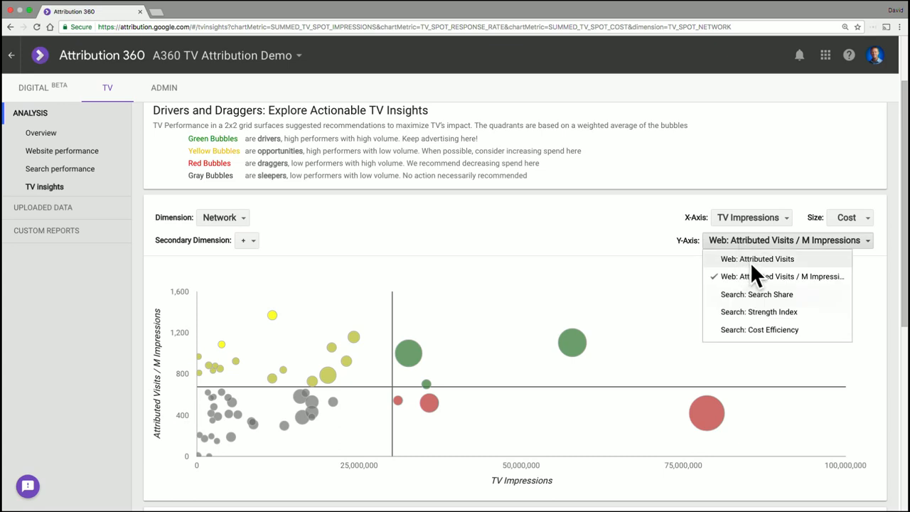
{"action": "mouse_move", "coordinate": [745, 329]}
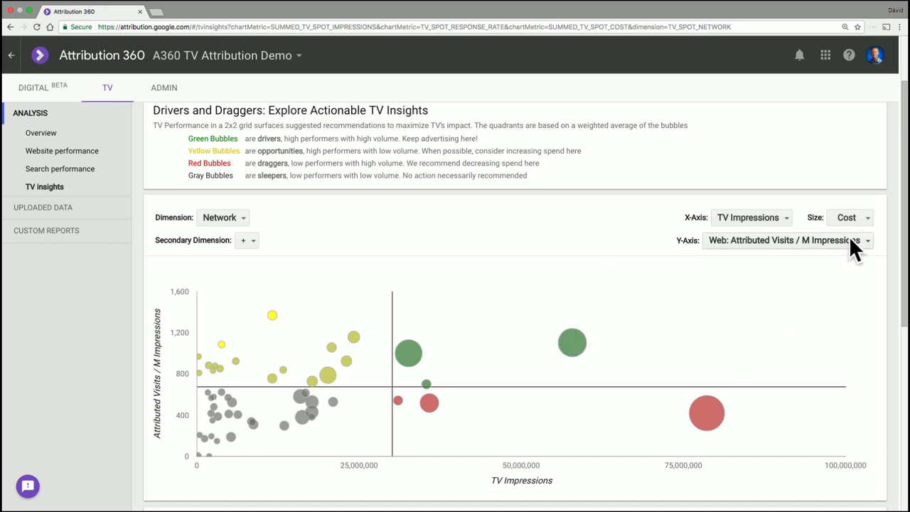
{"action": "left_click", "coordinate": [849, 217]}
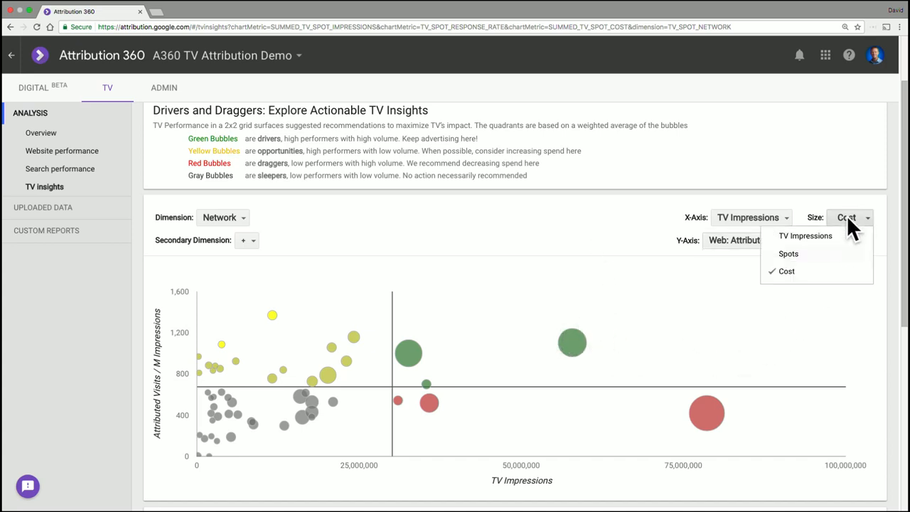
{"action": "mouse_move", "coordinate": [805, 235]}
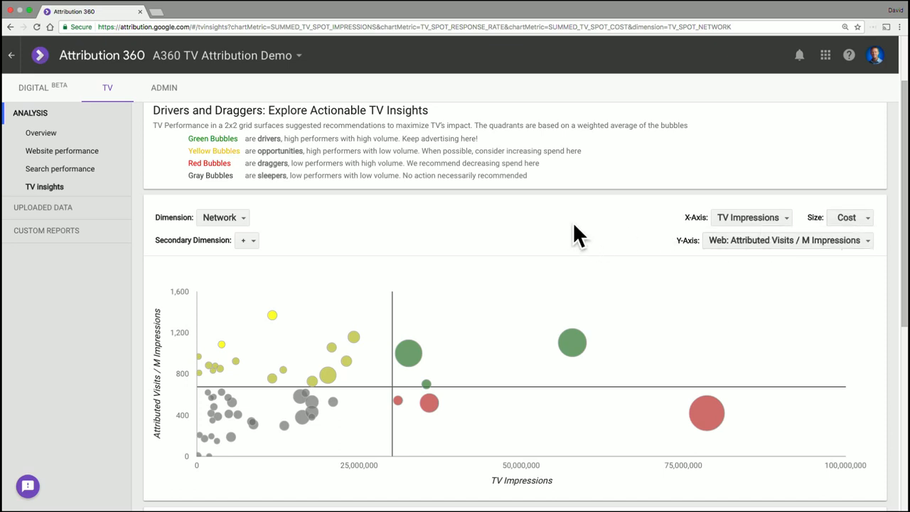
{"action": "mouse_move", "coordinate": [238, 199]}
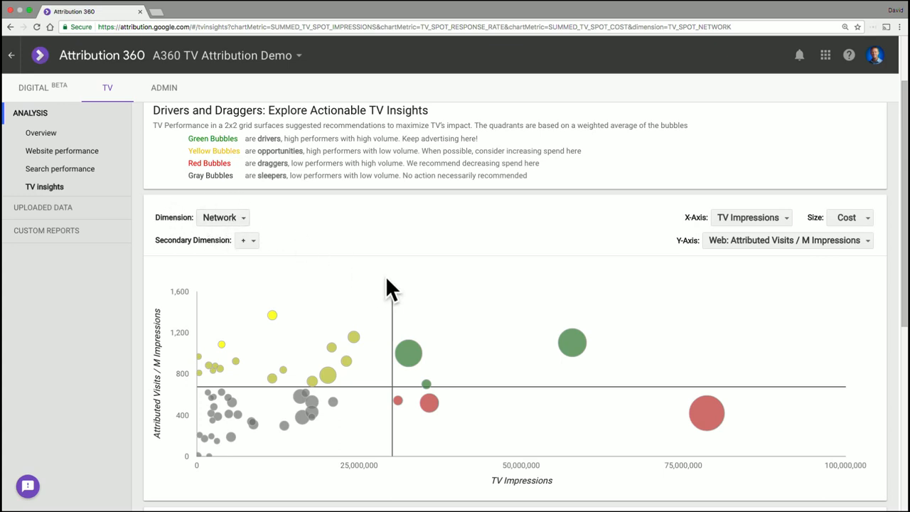
{"action": "mouse_move", "coordinate": [448, 313]}
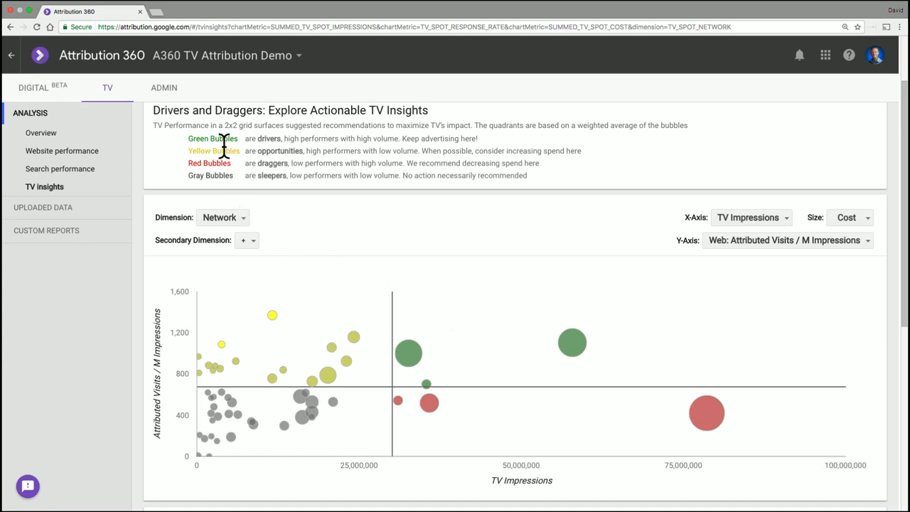
{"action": "left_click_drag", "start_coordinate": [244, 139], "coordinate": [292, 138]}
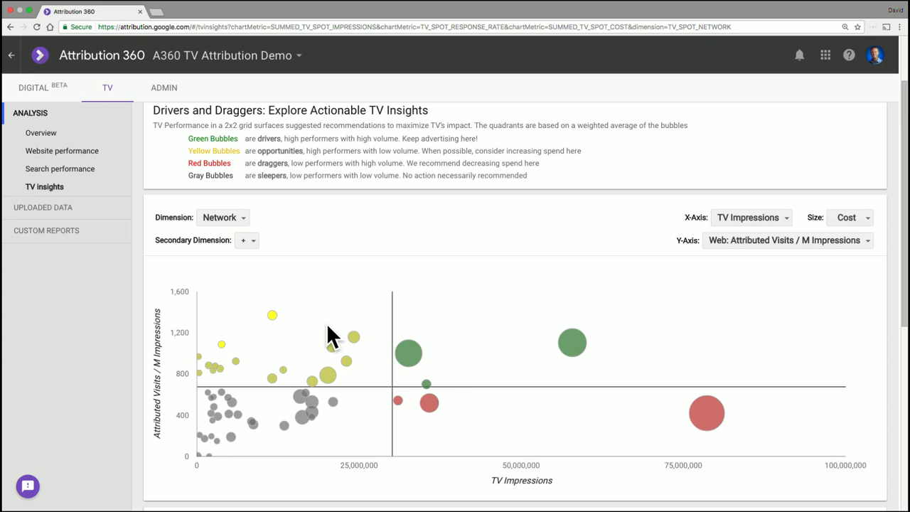
{"action": "mouse_move", "coordinate": [276, 162]}
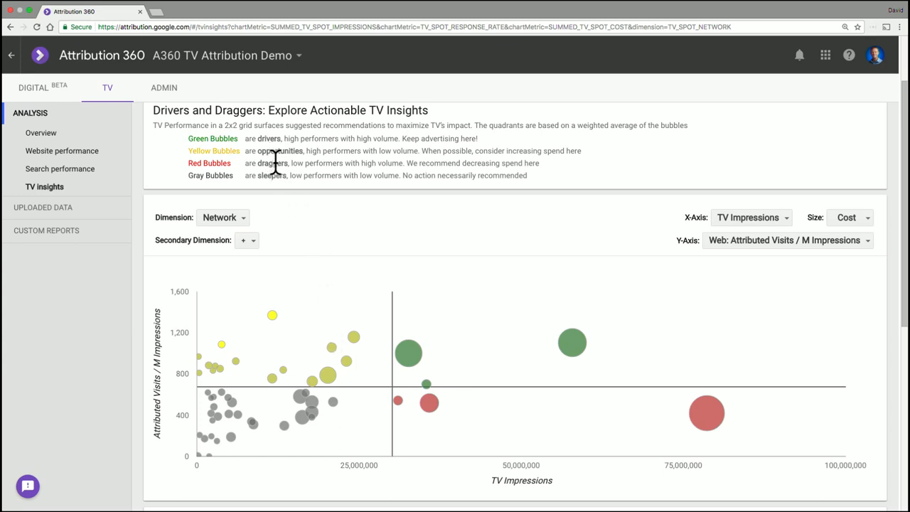
{"action": "mouse_move", "coordinate": [340, 240]}
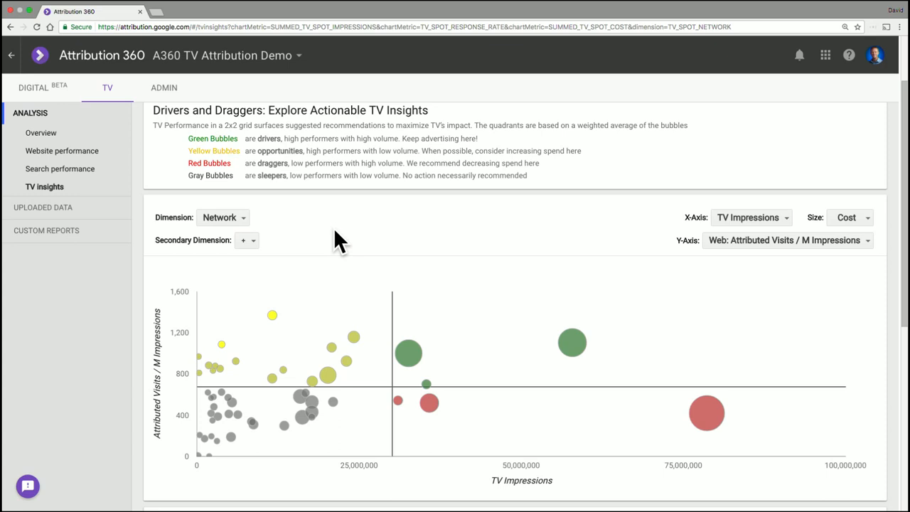
{"action": "mouse_move", "coordinate": [476, 348]}
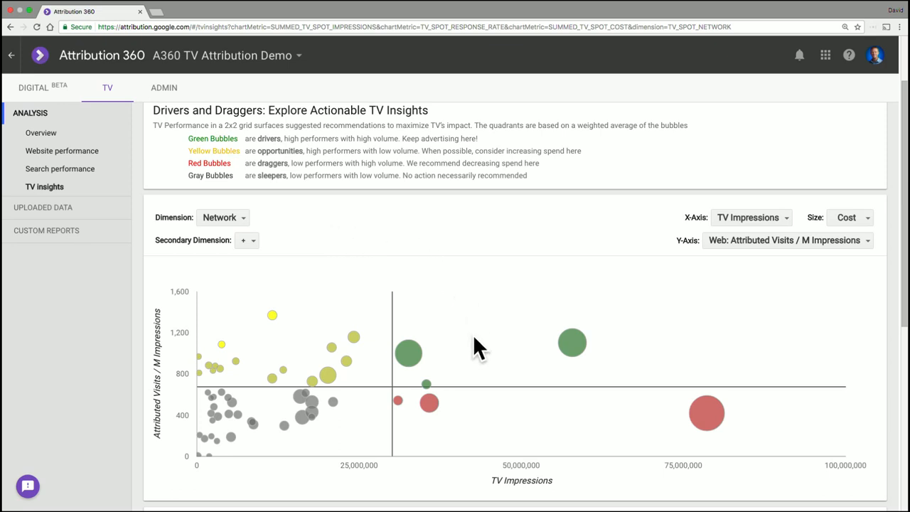
{"action": "mouse_move", "coordinate": [478, 356]}
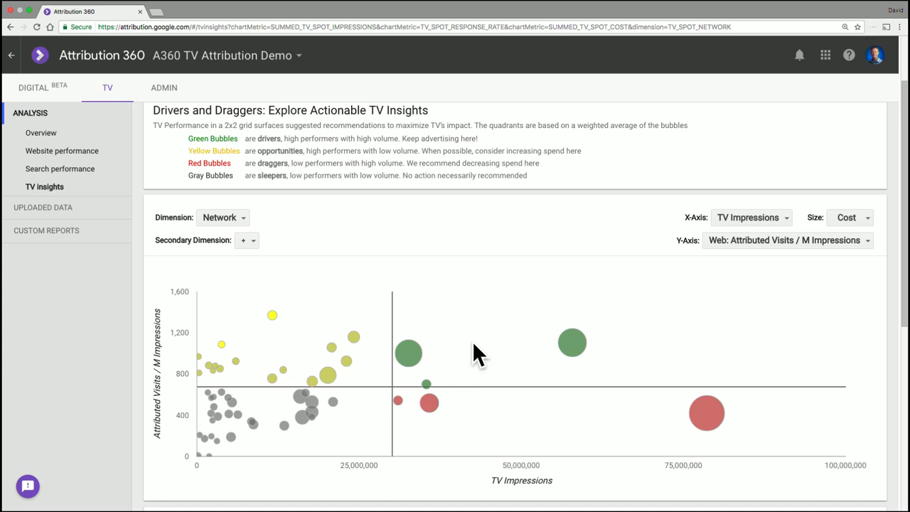
{"action": "mouse_move", "coordinate": [288, 200]}
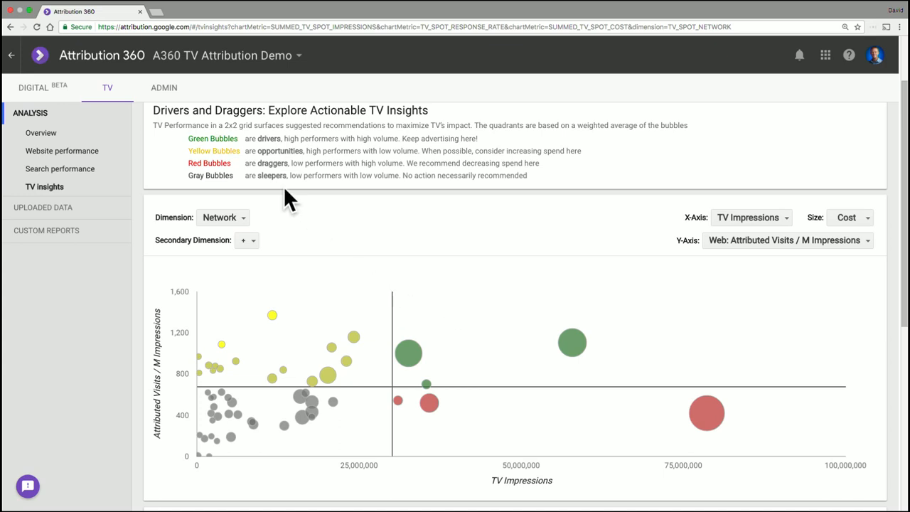
{"action": "mouse_move", "coordinate": [342, 252]}
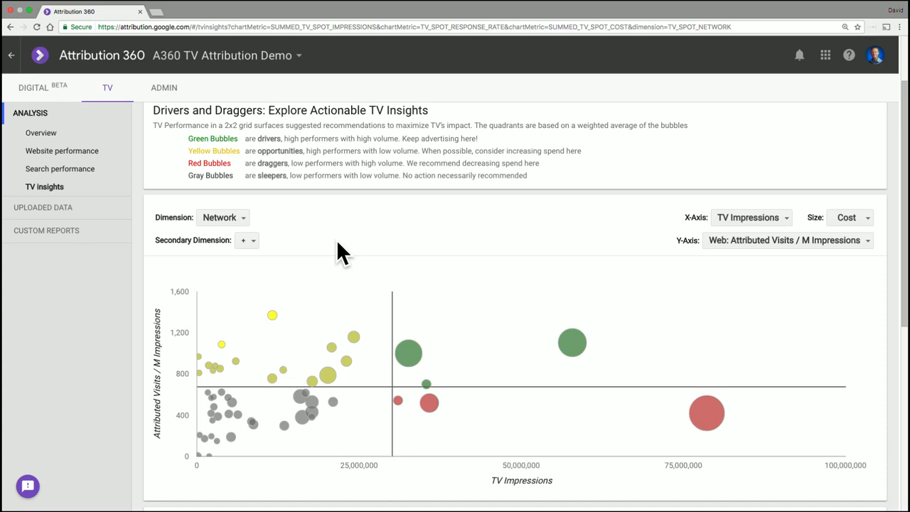
{"action": "mouse_move", "coordinate": [283, 406]}
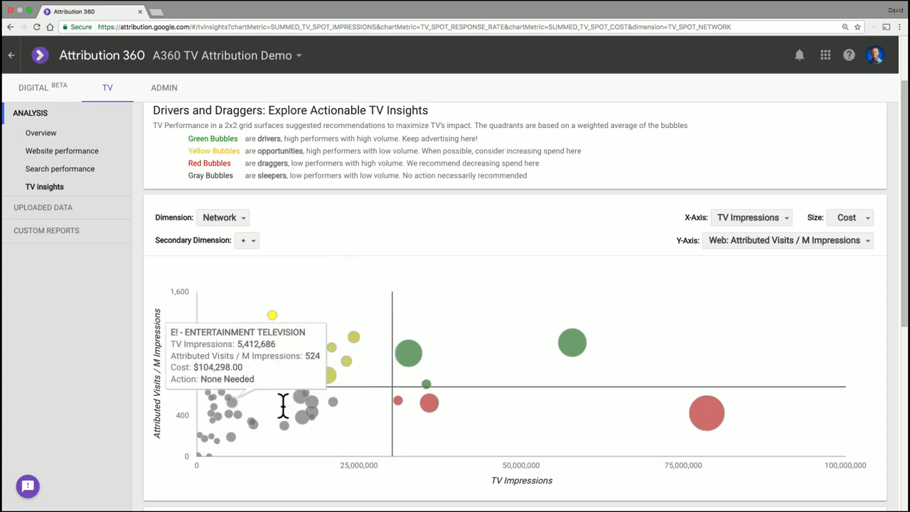
{"action": "mouse_move", "coordinate": [409, 234]}
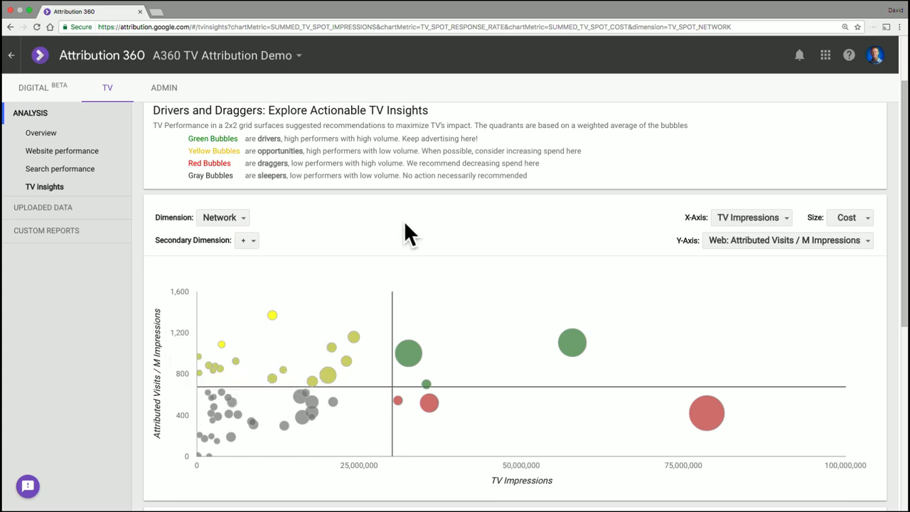
{"action": "mouse_move", "coordinate": [269, 255]}
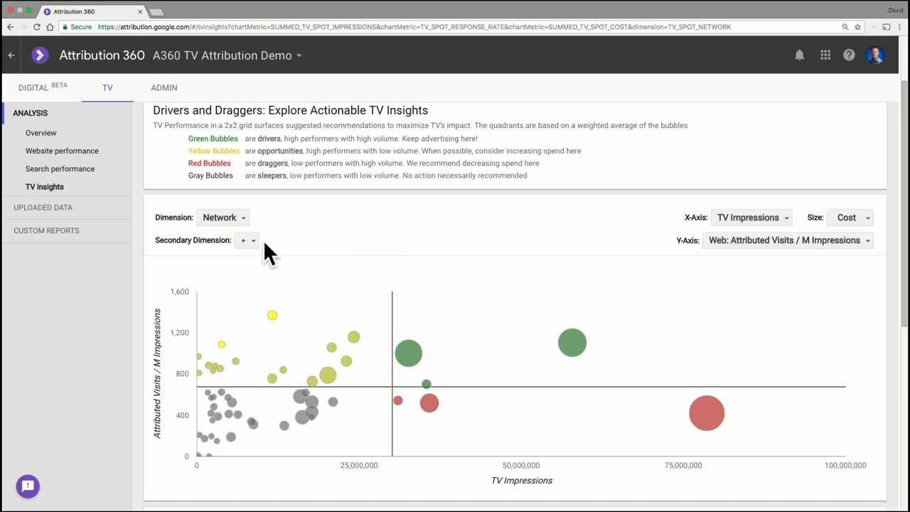
Add Daypart as the secondary dimension so bubbles show network–daypart combinations.
{"action": "left_click", "coordinate": [248, 239]}
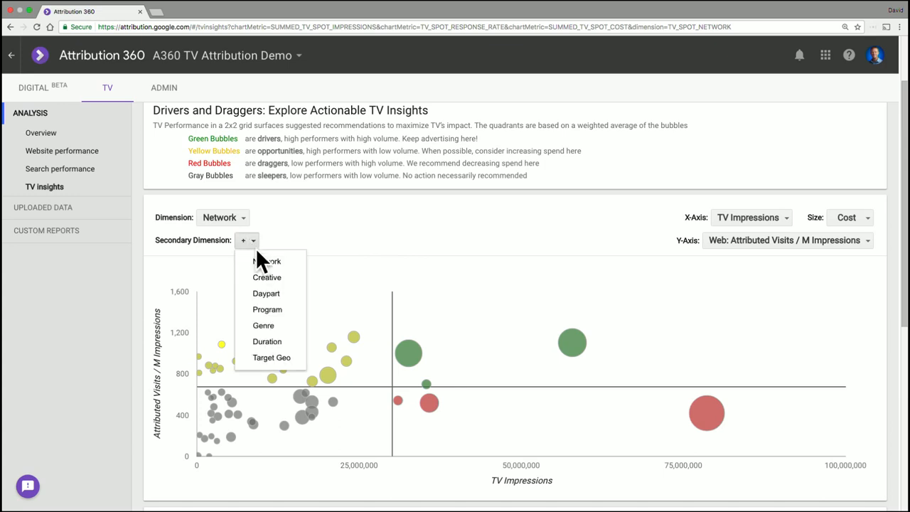
{"action": "mouse_move", "coordinate": [267, 293]}
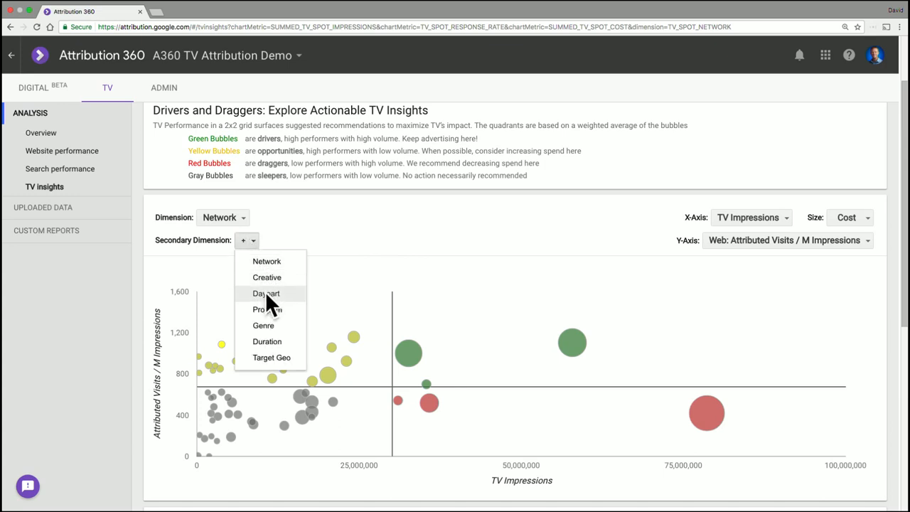
{"action": "left_click", "coordinate": [266, 293]}
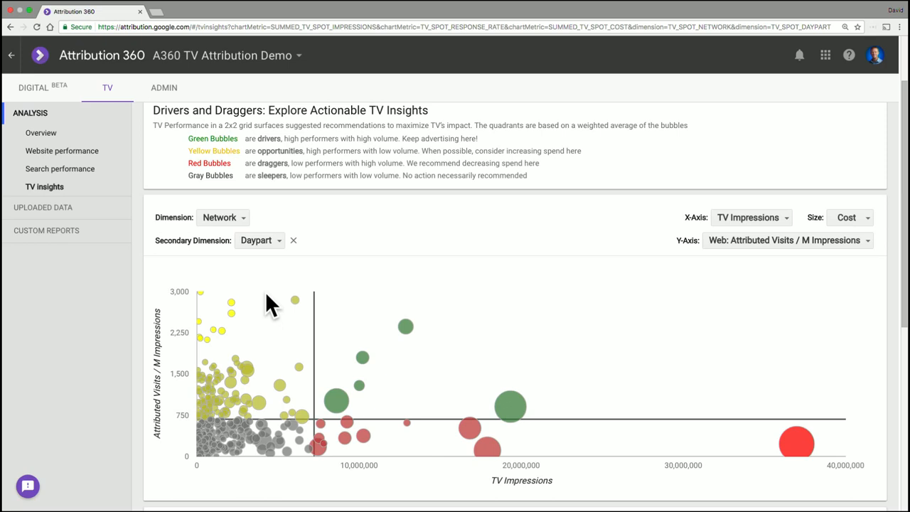
{"action": "mouse_move", "coordinate": [405, 325]}
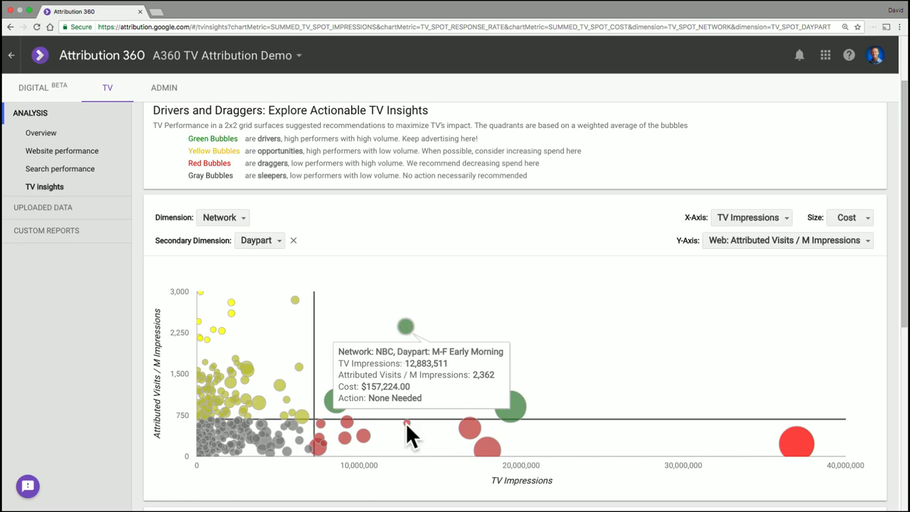
{"action": "mouse_move", "coordinate": [489, 448]}
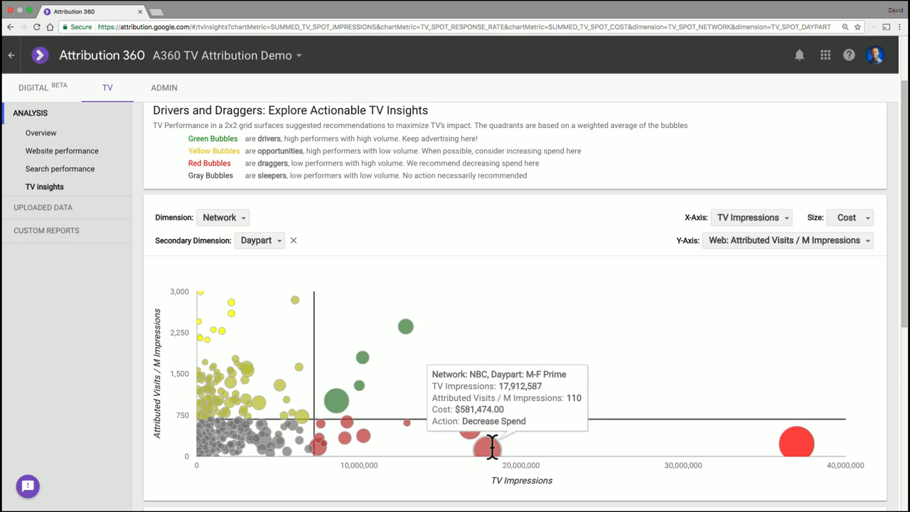
{"action": "mouse_move", "coordinate": [295, 347]}
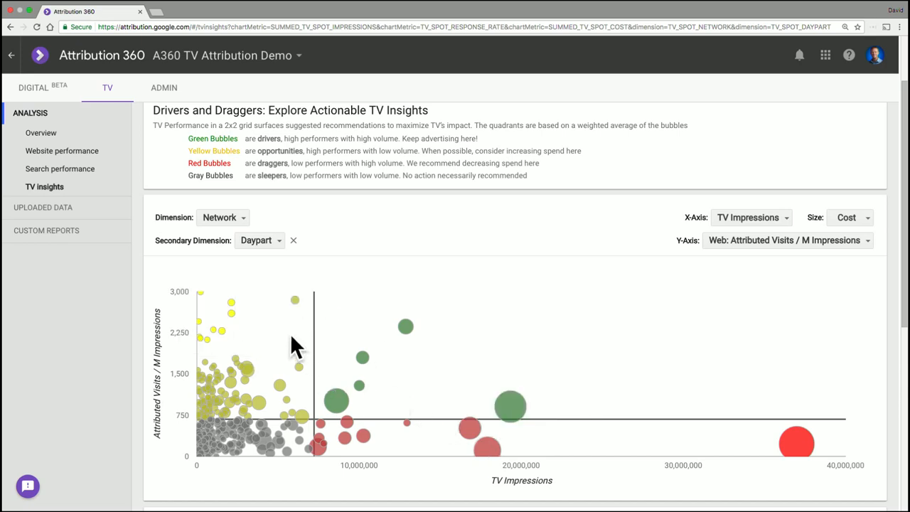
{"action": "mouse_move", "coordinate": [295, 299]}
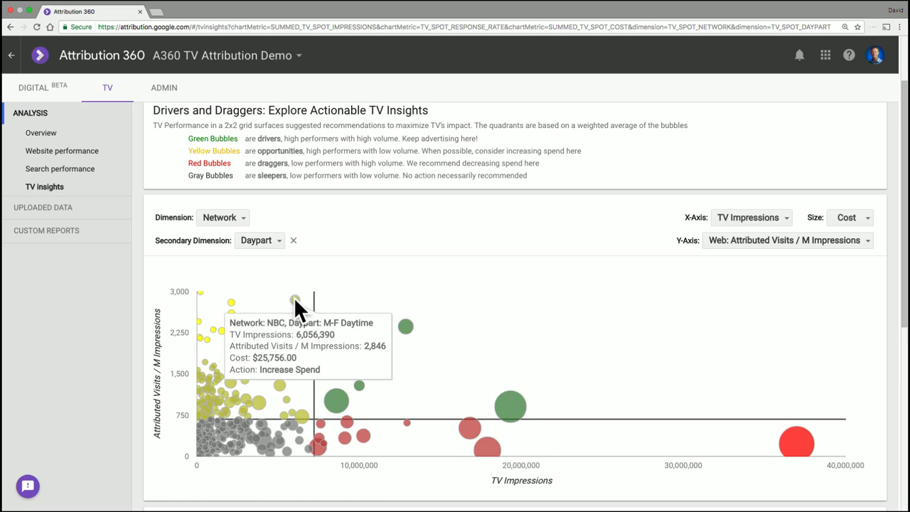
{"action": "mouse_move", "coordinate": [533, 316]}
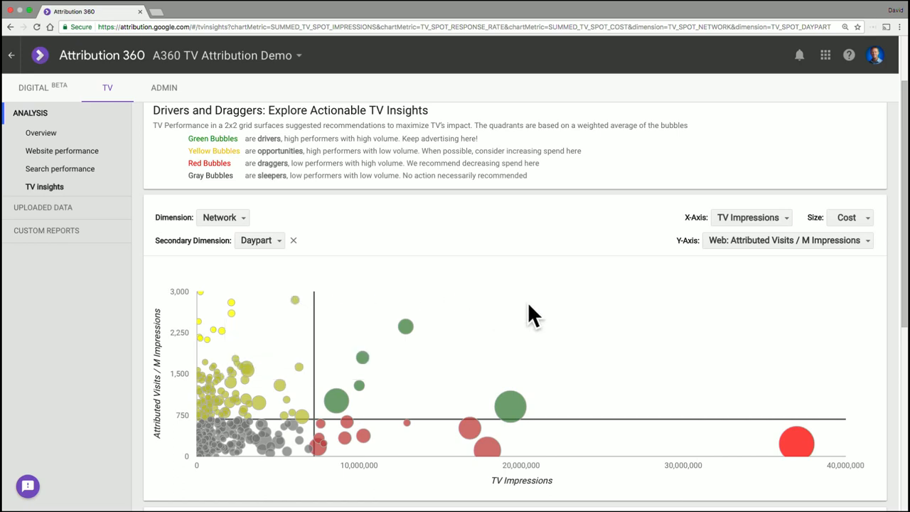
{"action": "scroll", "scroll_direction": "down", "scroll_amount": 3}
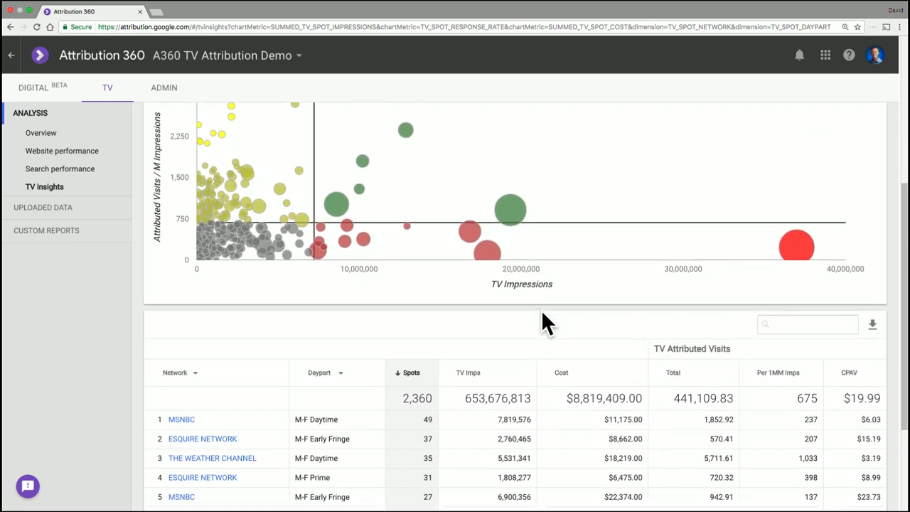
{"action": "scroll", "scroll_direction": "down", "scroll_amount": 3}
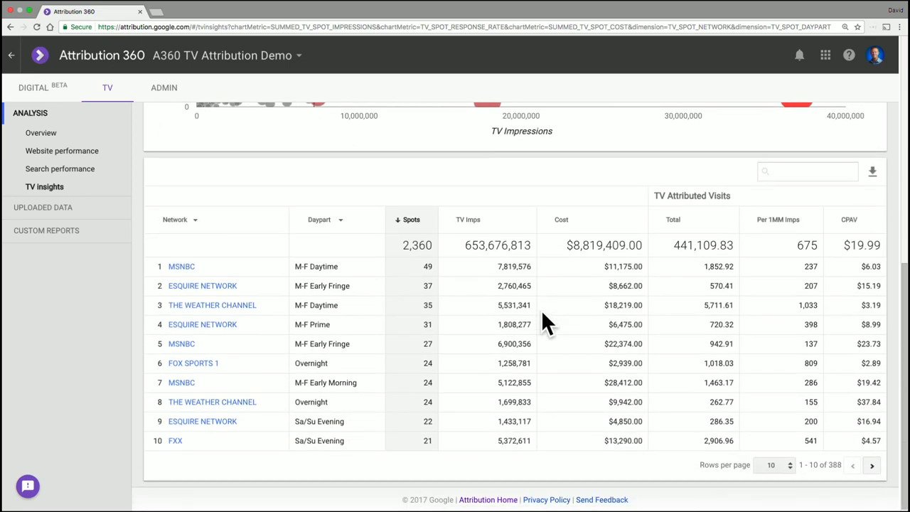
{"action": "mouse_move", "coordinate": [808, 220]}
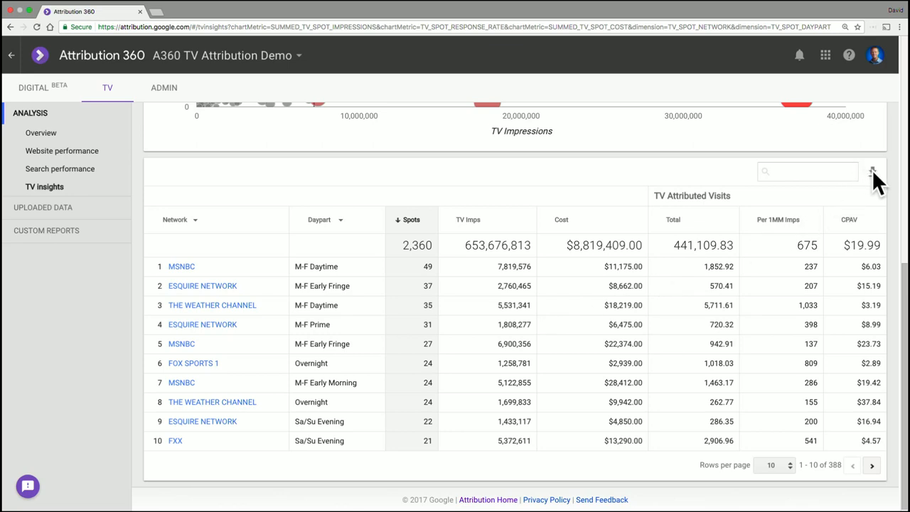
{"action": "mouse_move", "coordinate": [857, 199]}
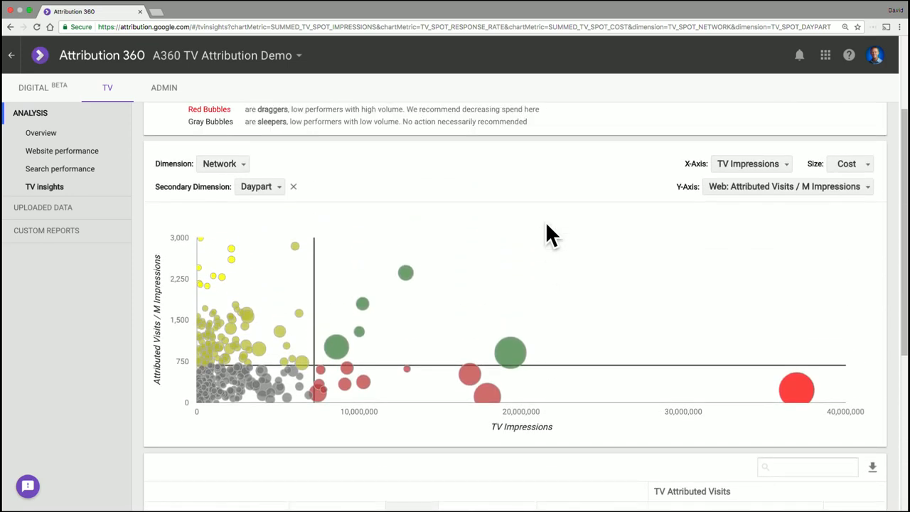
{"action": "mouse_move", "coordinate": [279, 186]}
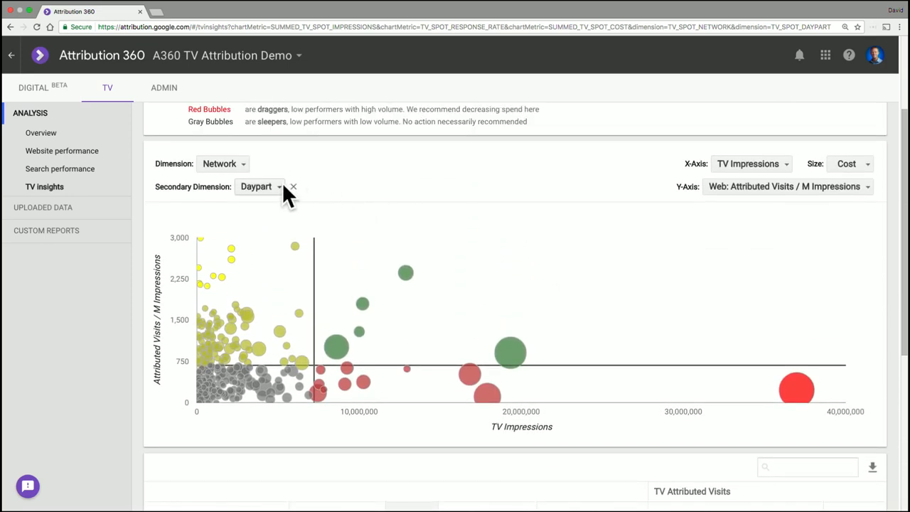
Remove the Daypart secondary dimension and switch the primary dimension to Program.
{"action": "left_click", "coordinate": [292, 186]}
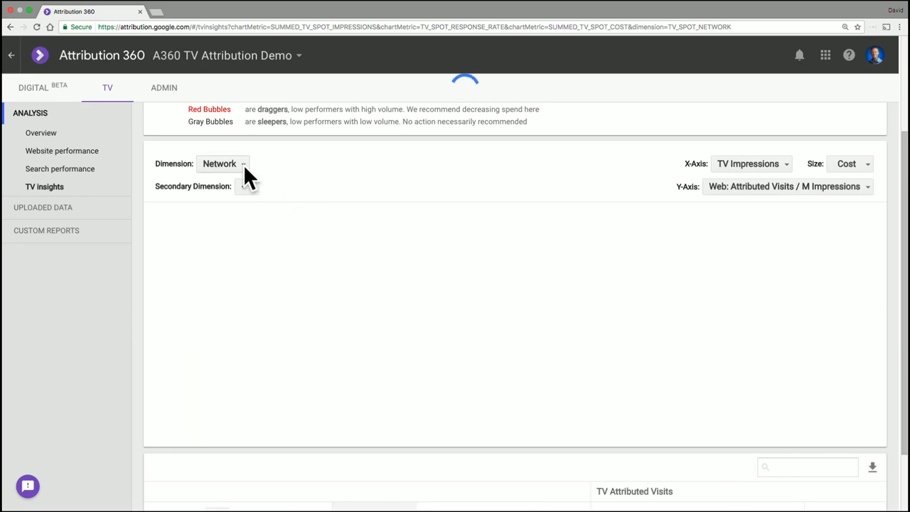
{"action": "left_click", "coordinate": [223, 164]}
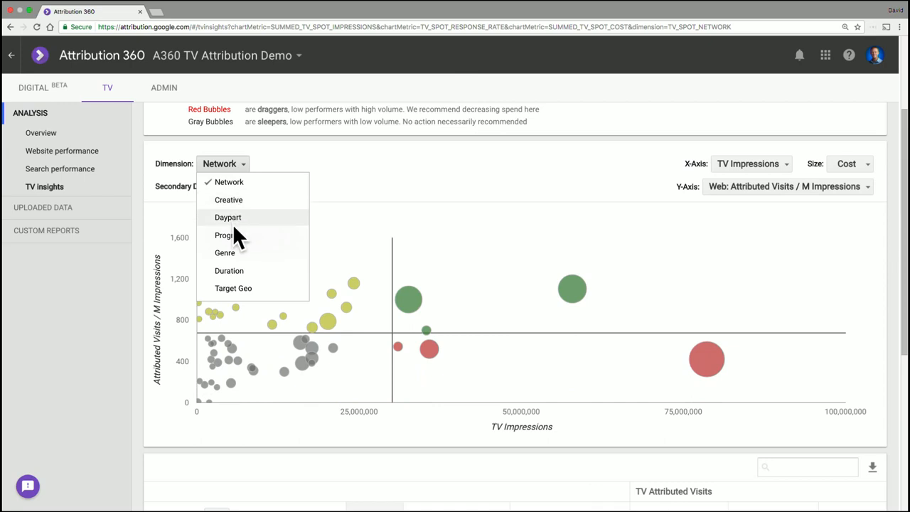
{"action": "left_click", "coordinate": [224, 235]}
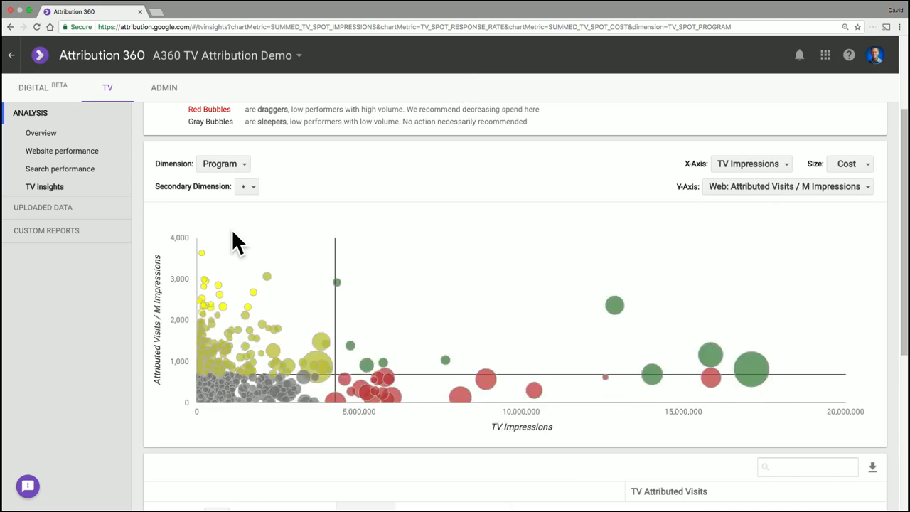
{"action": "mouse_move", "coordinate": [615, 304]}
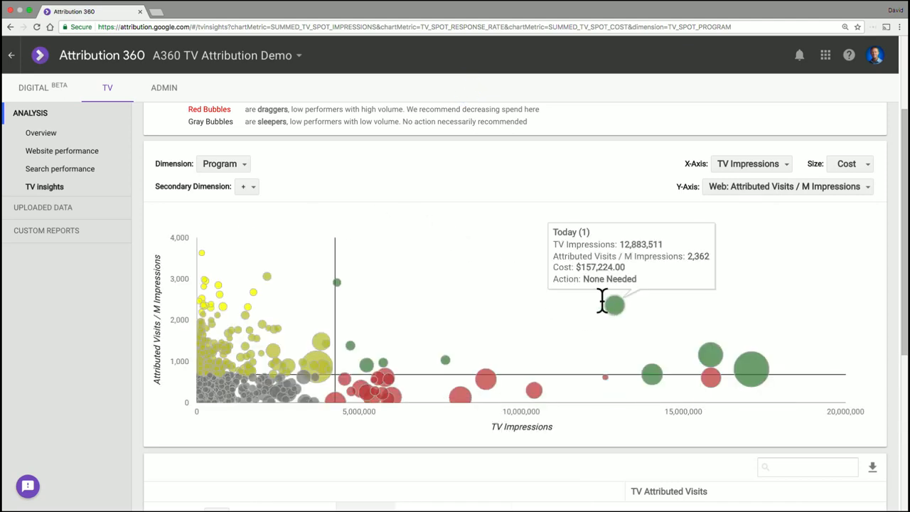
{"action": "mouse_move", "coordinate": [714, 354]}
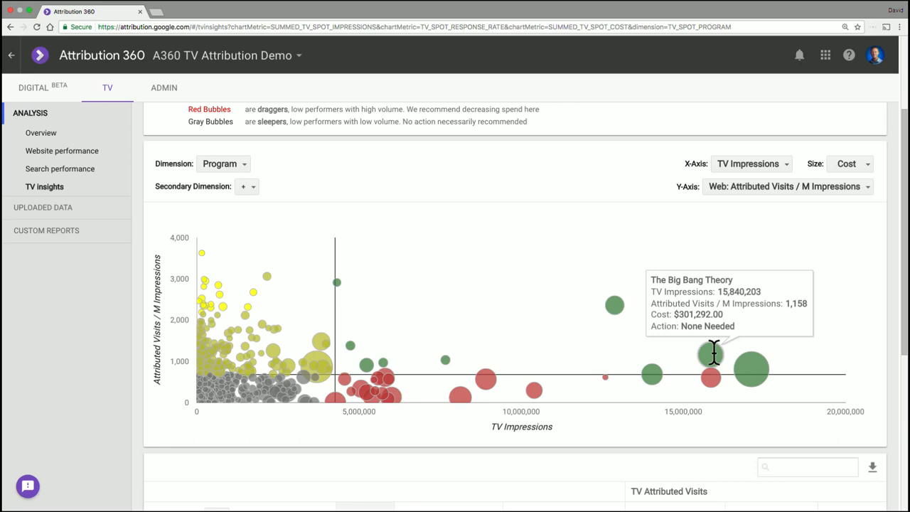
{"action": "mouse_move", "coordinate": [380, 238]}
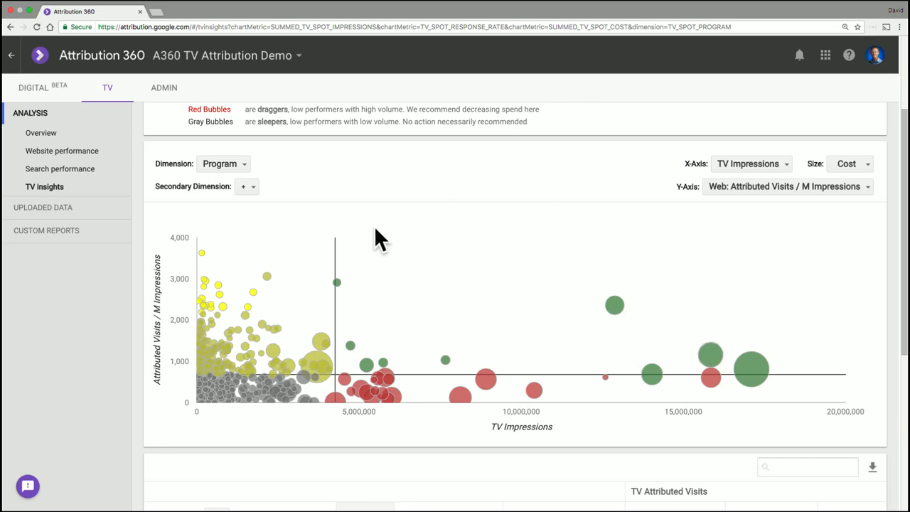
{"action": "mouse_move", "coordinate": [477, 398]}
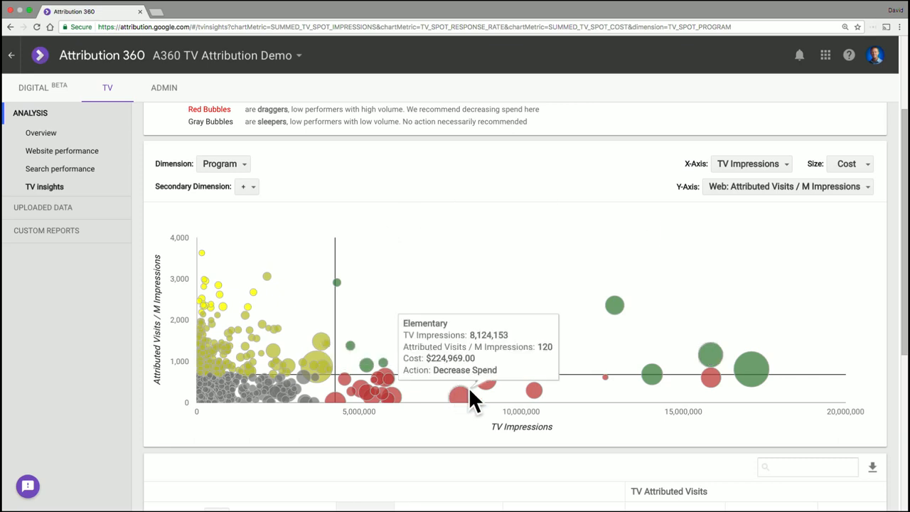
{"action": "mouse_move", "coordinate": [487, 381]}
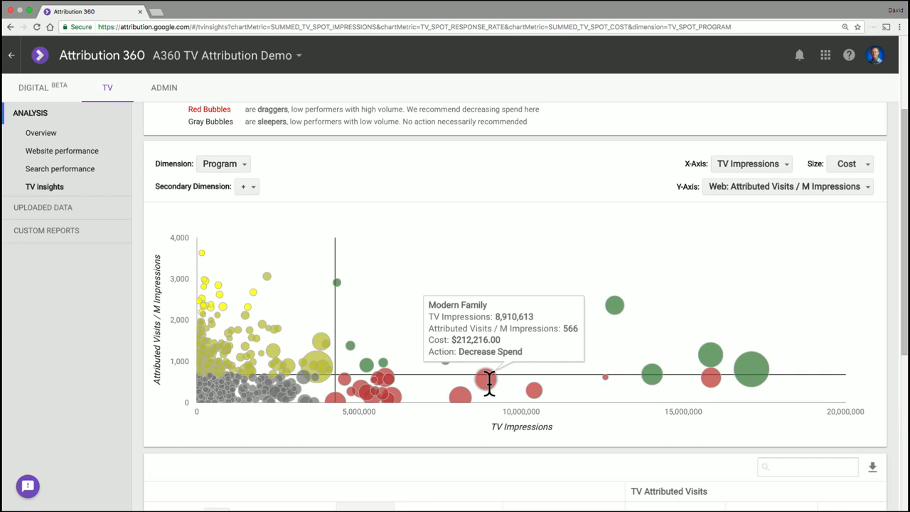
{"action": "mouse_move", "coordinate": [327, 323]}
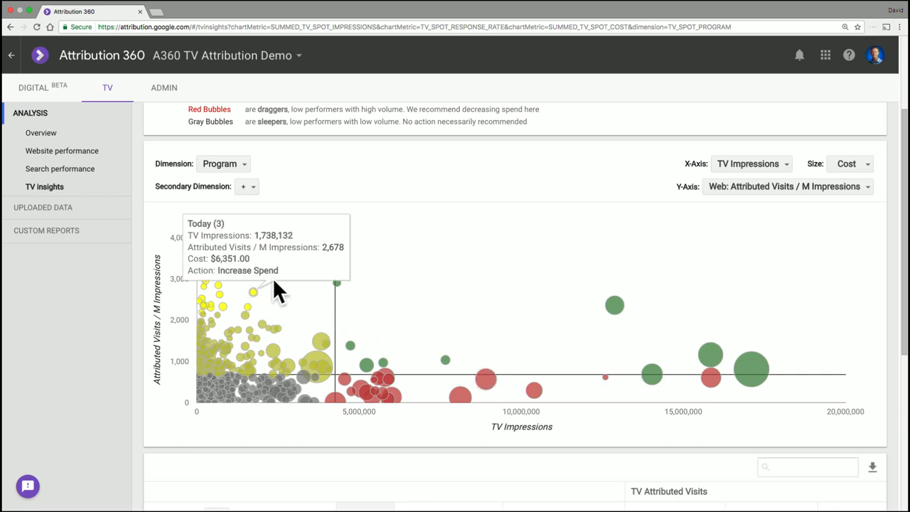
{"action": "mouse_move", "coordinate": [251, 317]}
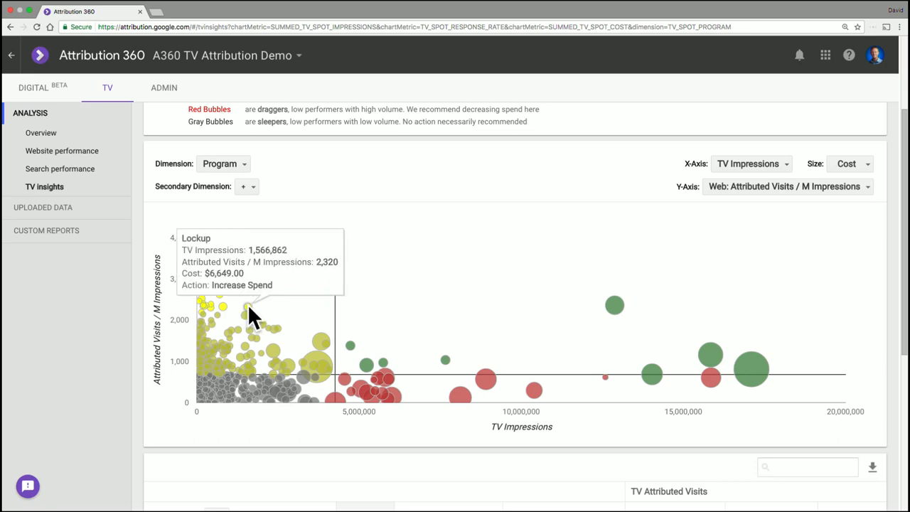
{"action": "mouse_move", "coordinate": [434, 192]}
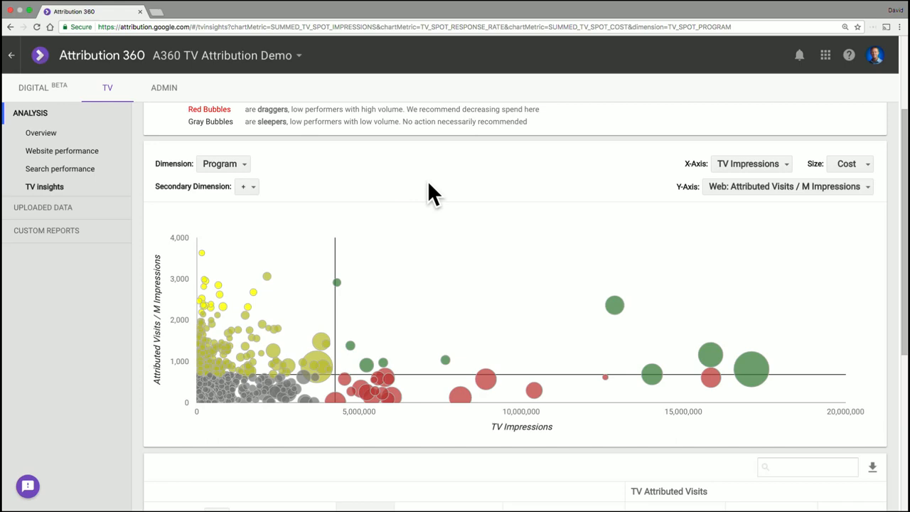
{"action": "scroll", "scroll_direction": "up", "scroll_amount": 3}
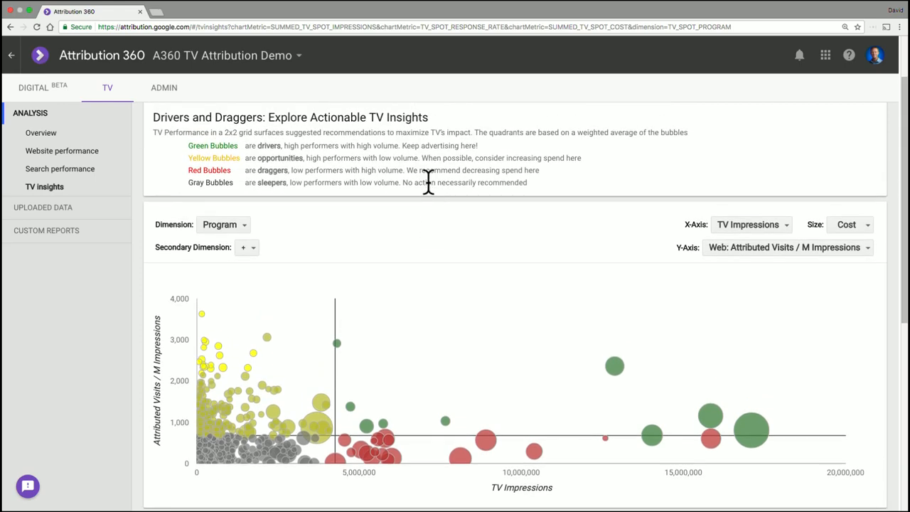